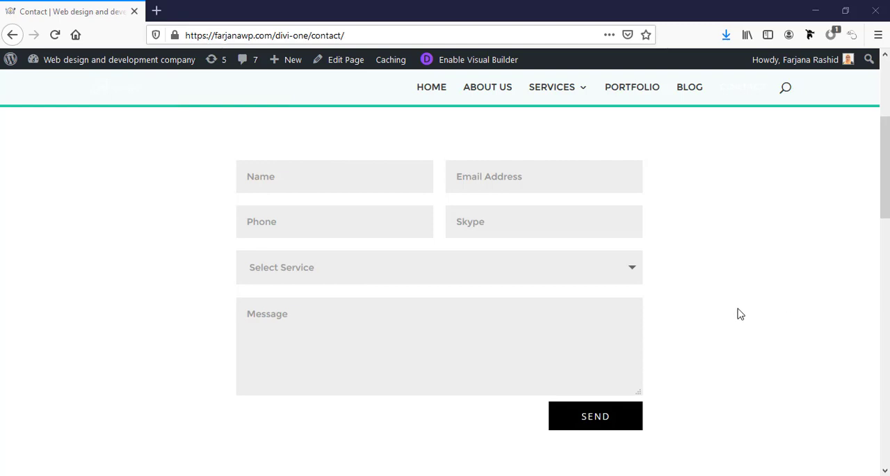
mouse_move(618, 435)
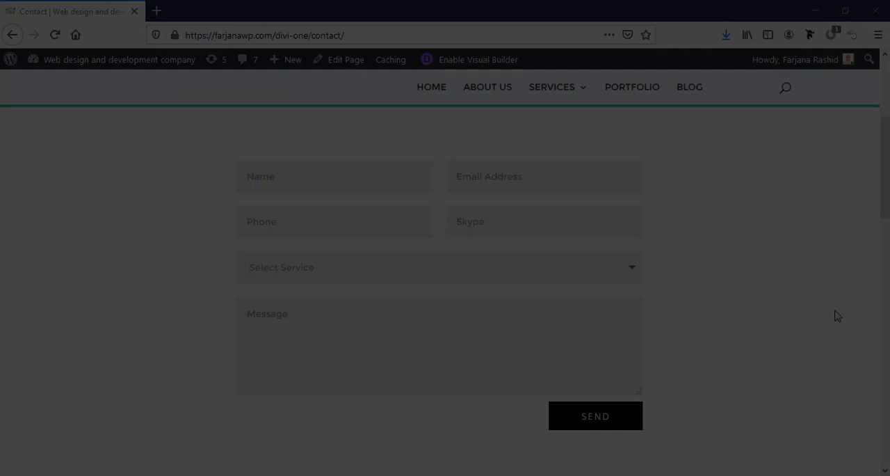
Inspect the Send button and add a width: 100% rule to div.et_contact_bottom_container
scroll("down", 3)
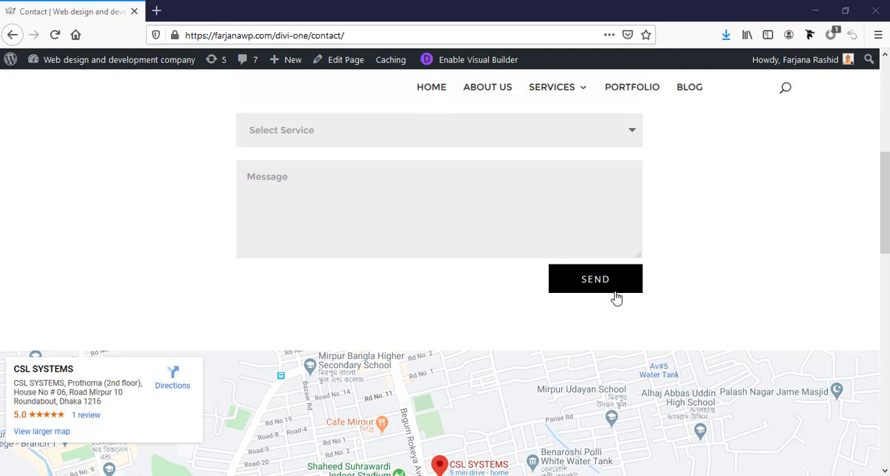
mouse_move(615, 281)
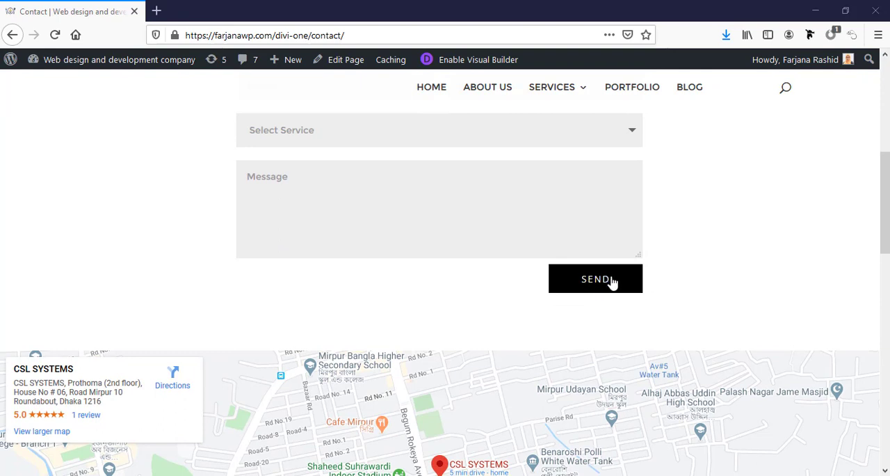
right_click(612, 283)
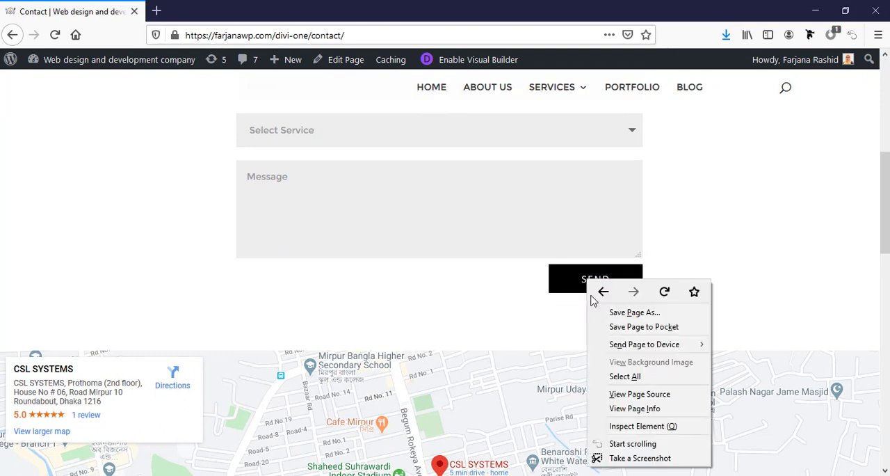
left_click(641, 426)
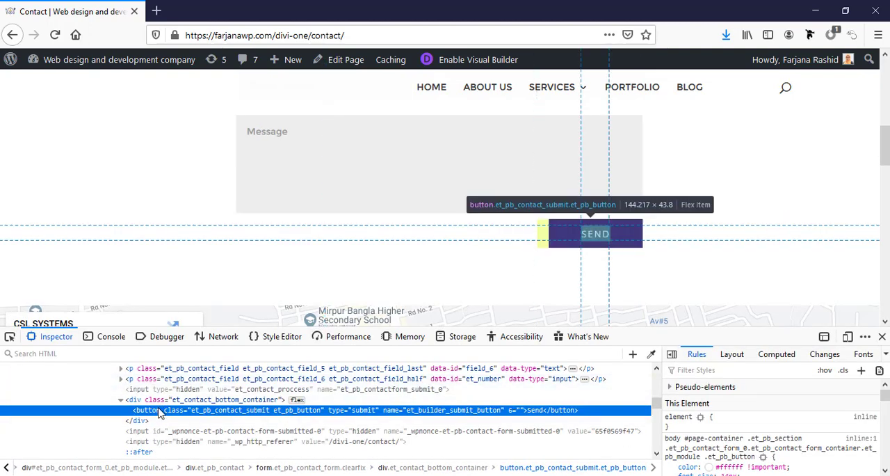
mouse_move(145, 399)
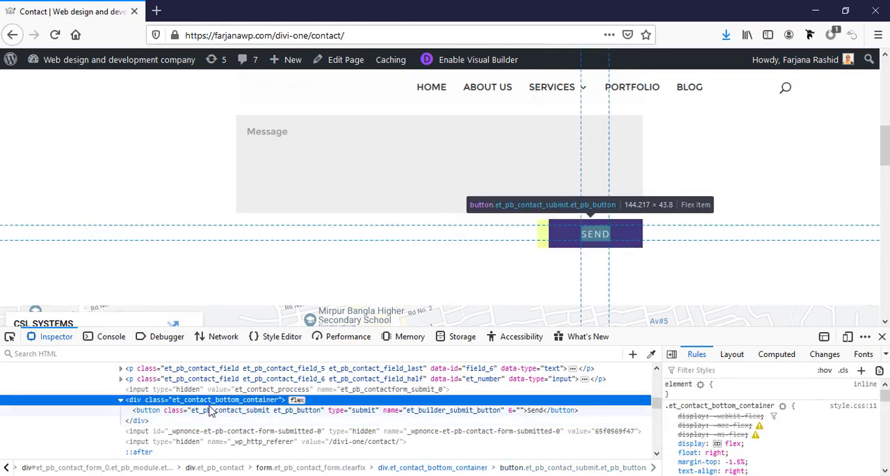
right_click(744, 401)
type("width: 1")
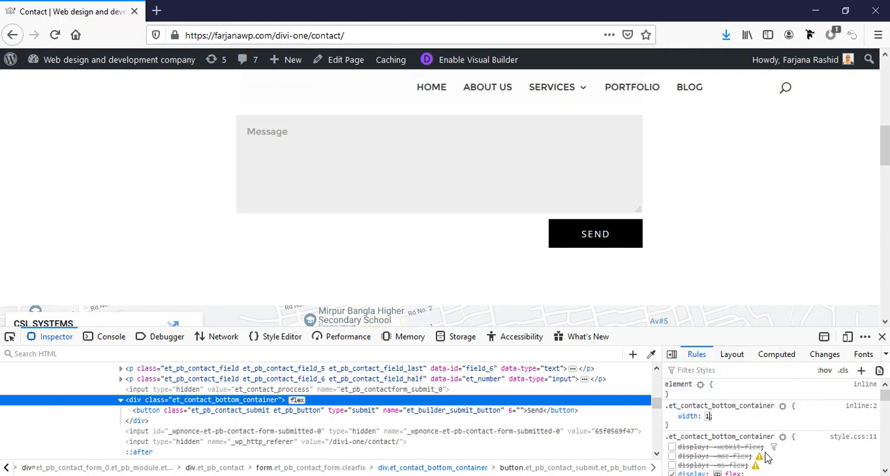
type("00%")
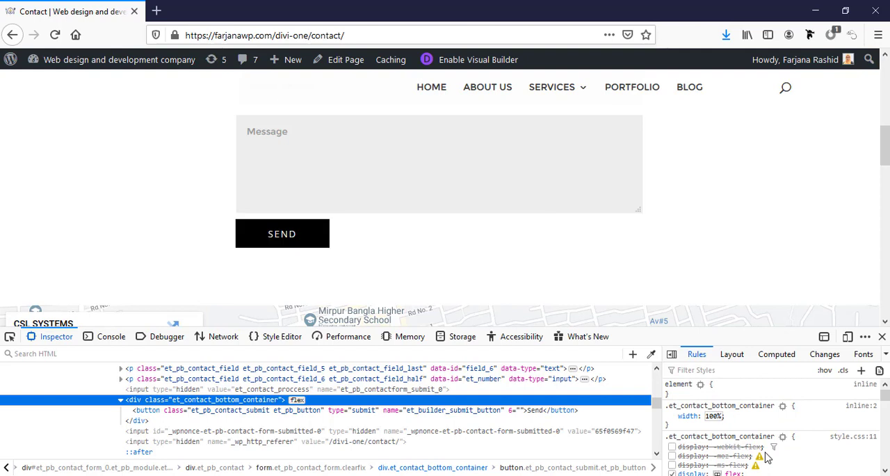
mouse_move(149, 410)
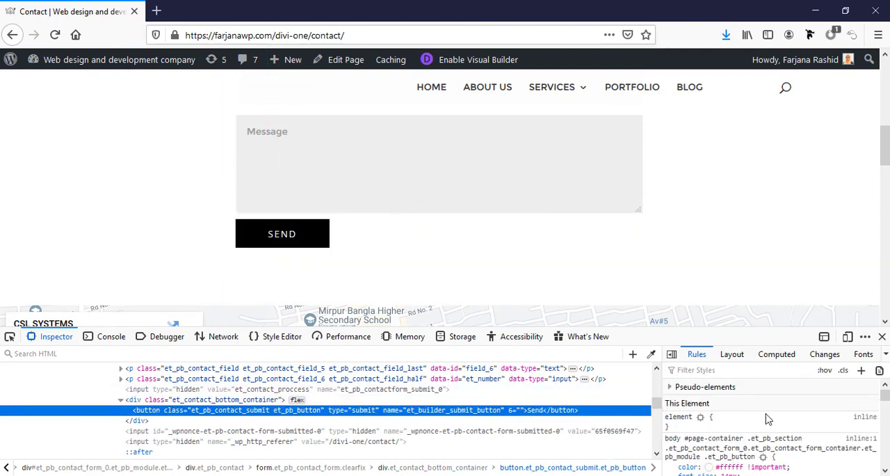
Add a .et_pb_contact_submit.et_pb_button rule with width: 100% and margin-top: 8px
left_click(674, 465)
type("8")
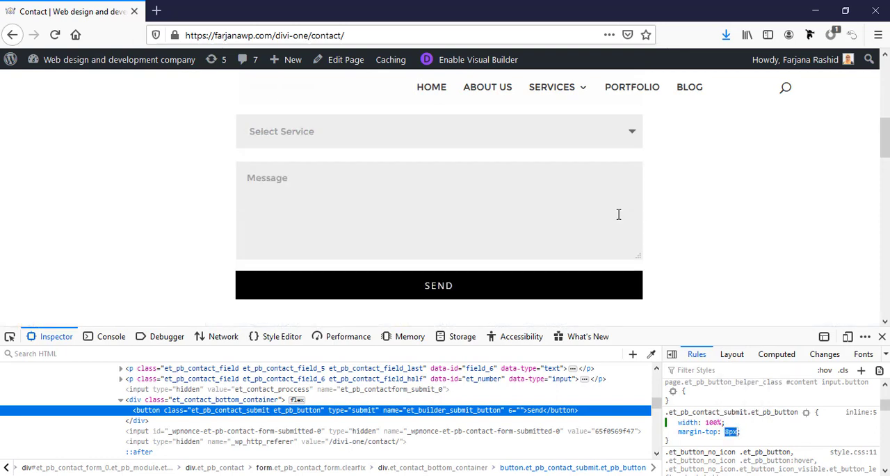
mouse_move(690, 215)
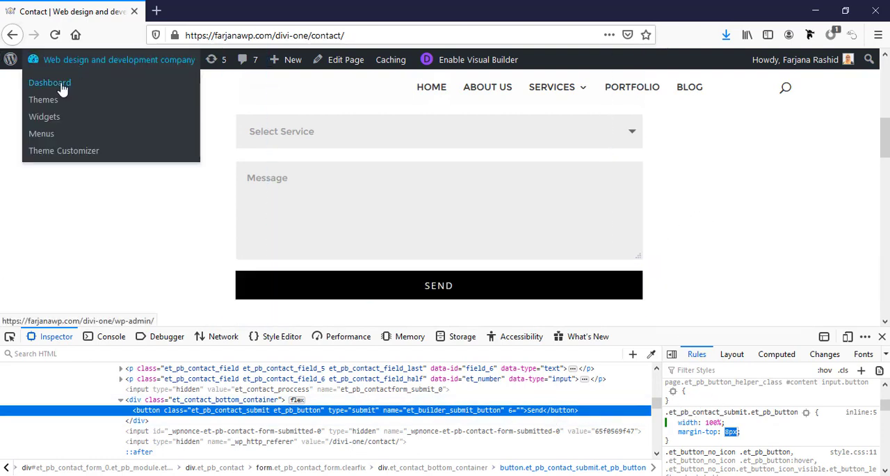
Go to Divi Theme Options Custom CSS and type the '.et_contact_bottom_container {' selector
left_click(49, 82)
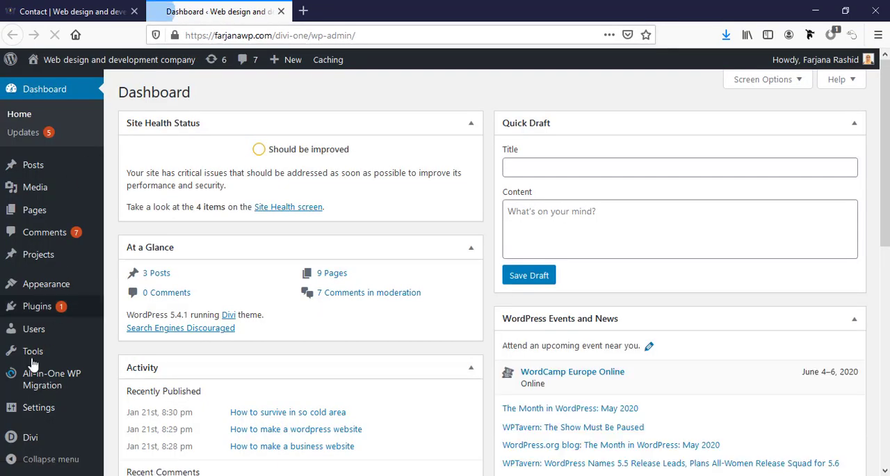
left_click(30, 438)
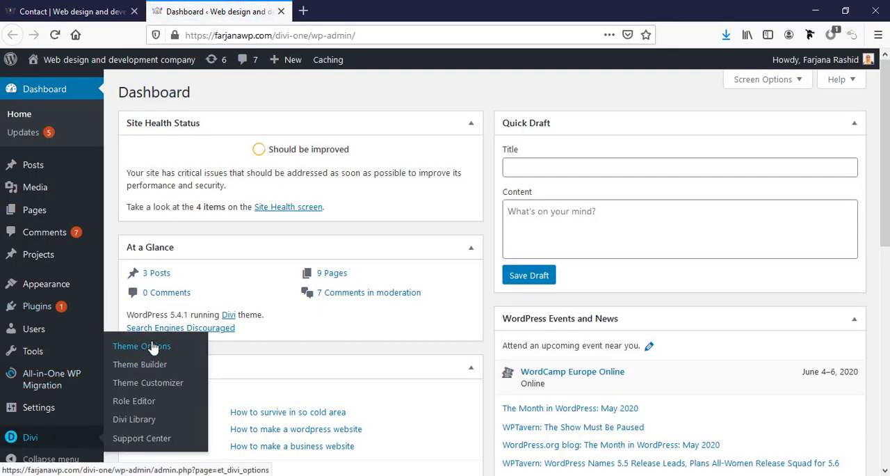
left_click(141, 346)
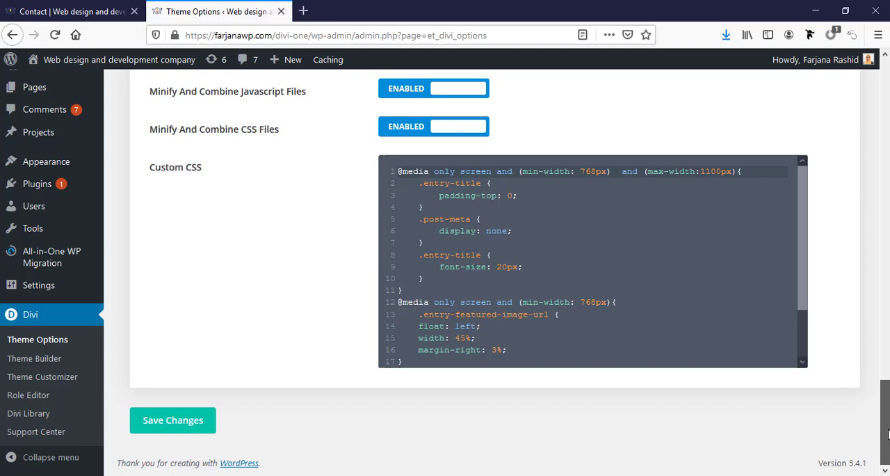
scroll("down", 3)
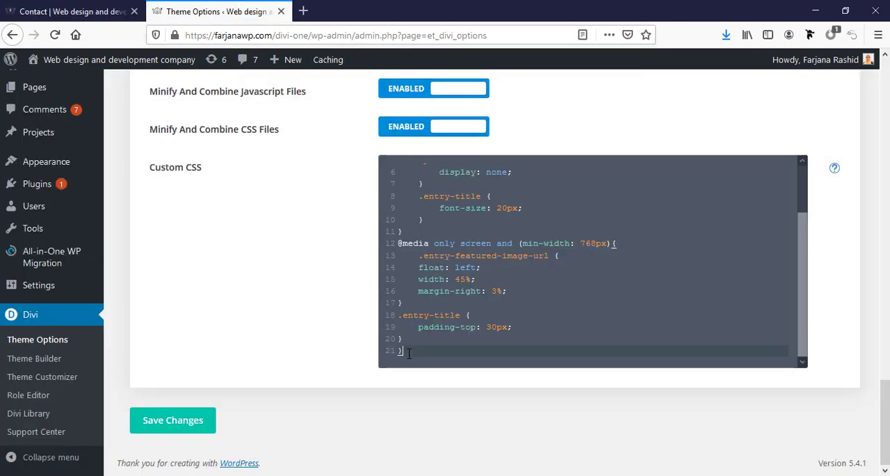
type(".et_contact_bottom_container {")
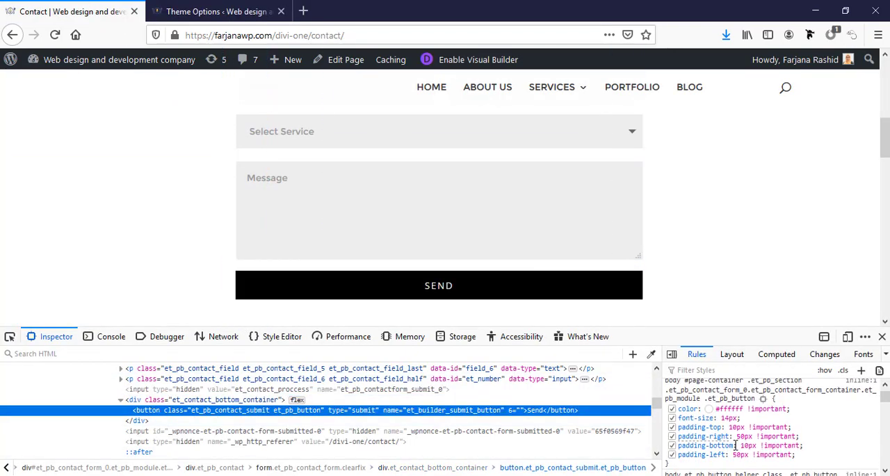
Save the Custom CSS with full-width container and button rules and 8px button top margin
scroll("down", 3)
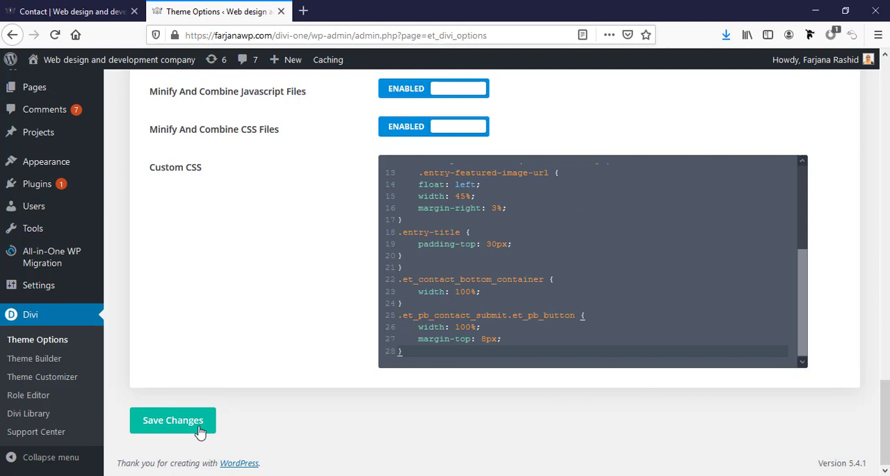
left_click(173, 420)
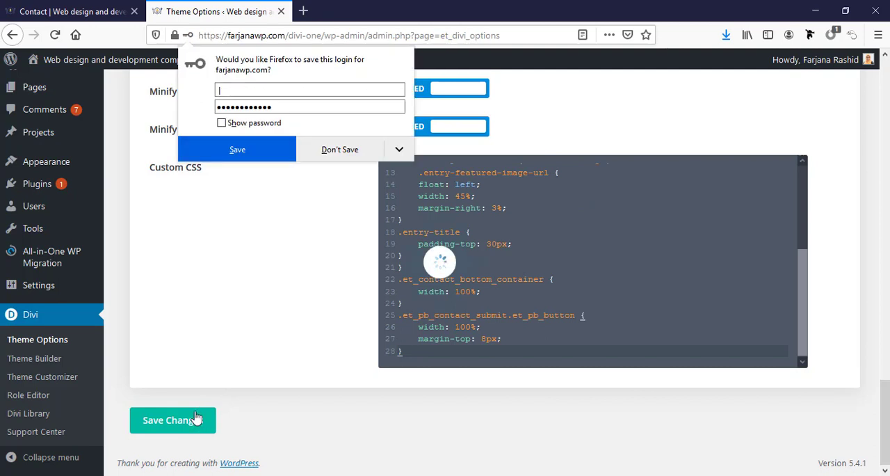